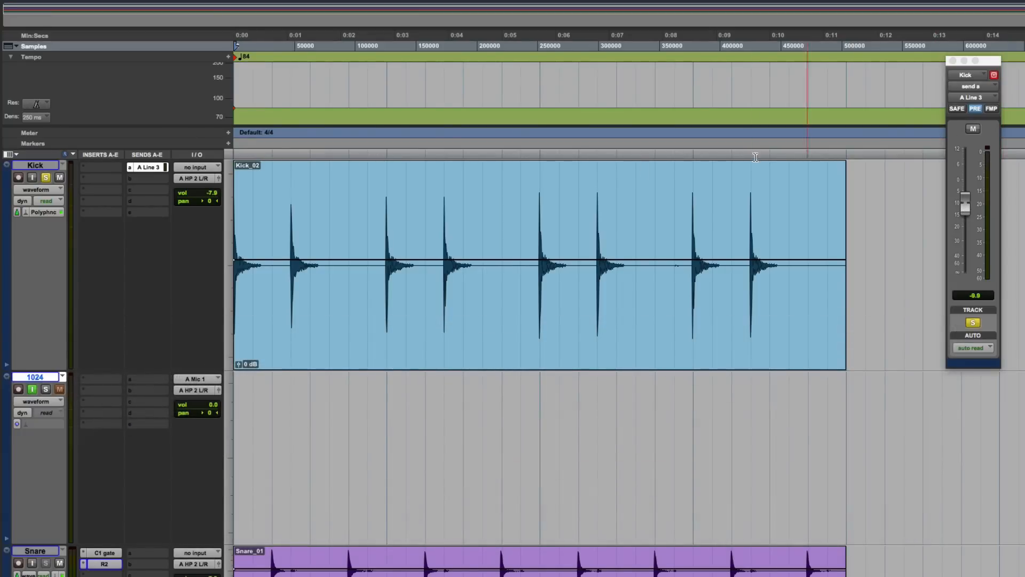
Step: Select the Kick_02 clip and bring up the Playback Engine settings
{"action": "left_click", "coordinate": [418, 350]}
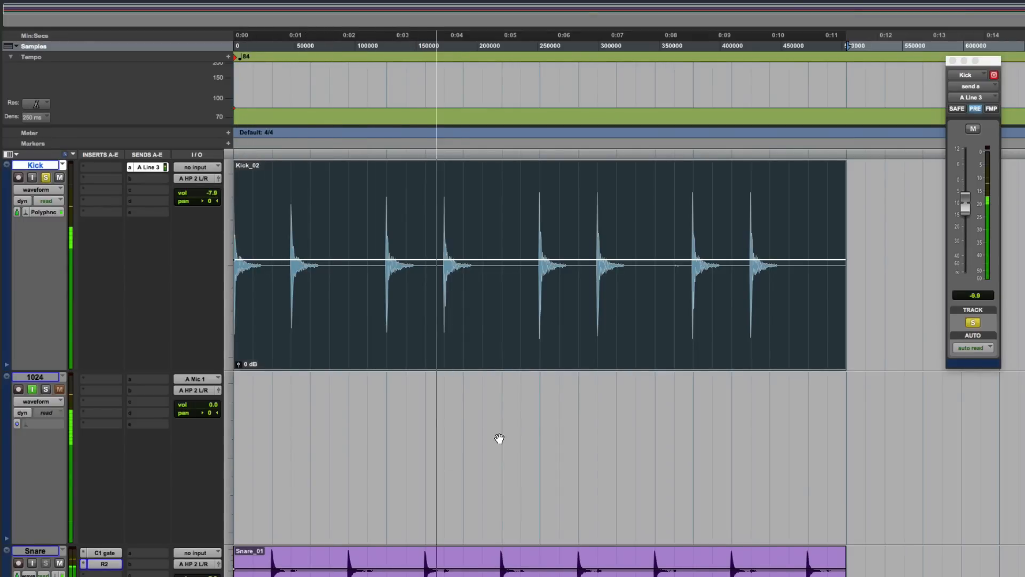
{"action": "left_click", "coordinate": [471, 374]}
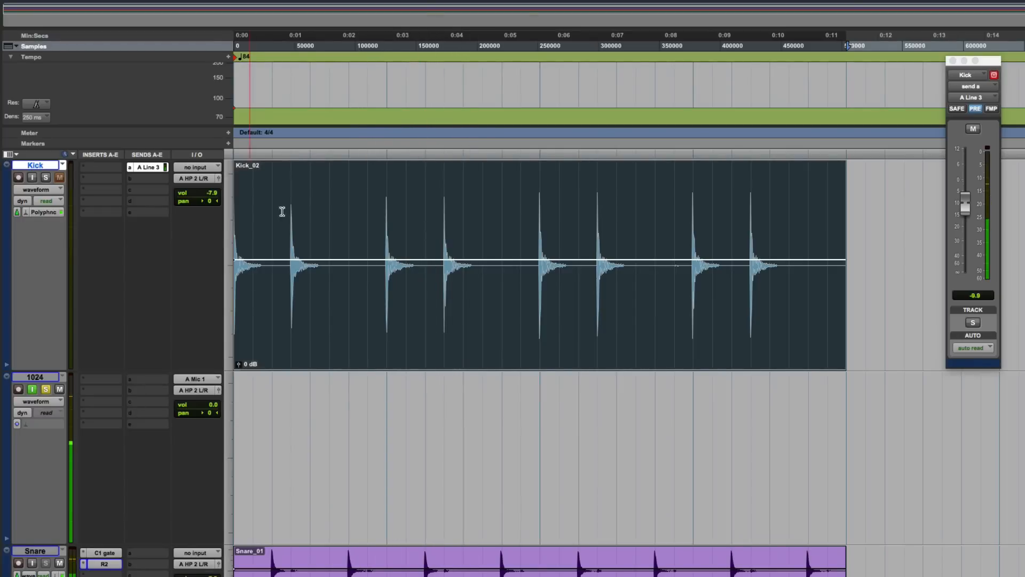
{"action": "left_click", "coordinate": [366, 5]}
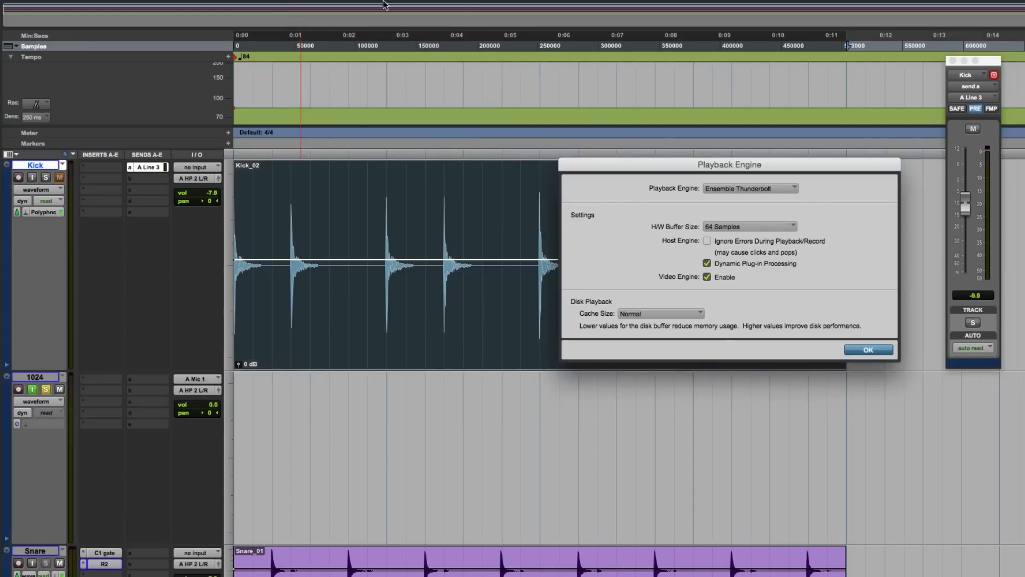
{"action": "mouse_move", "coordinate": [764, 260]}
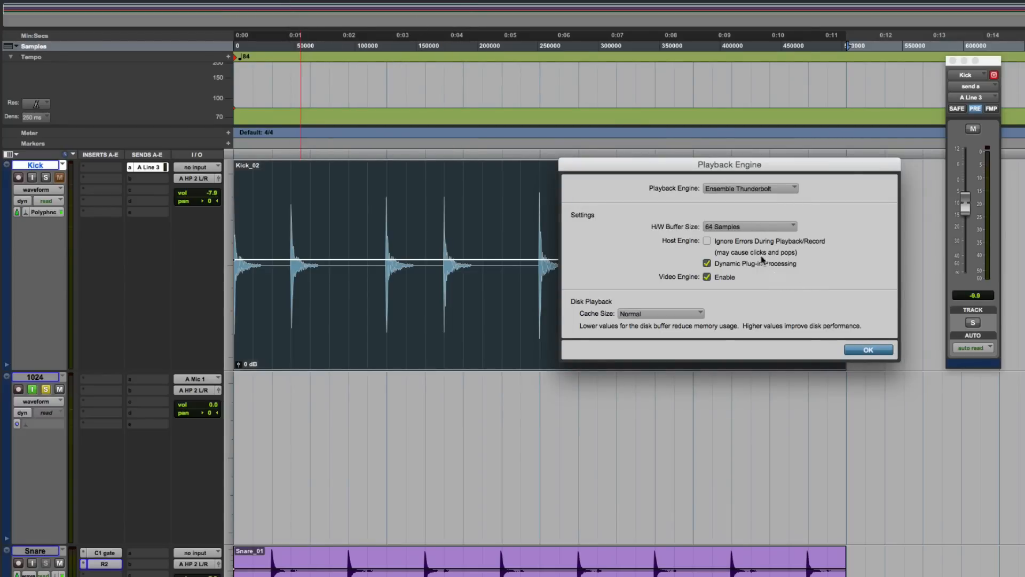
Step: Set the hardware buffer size to 32 samples and apply the settings
{"action": "left_click", "coordinate": [750, 227]}
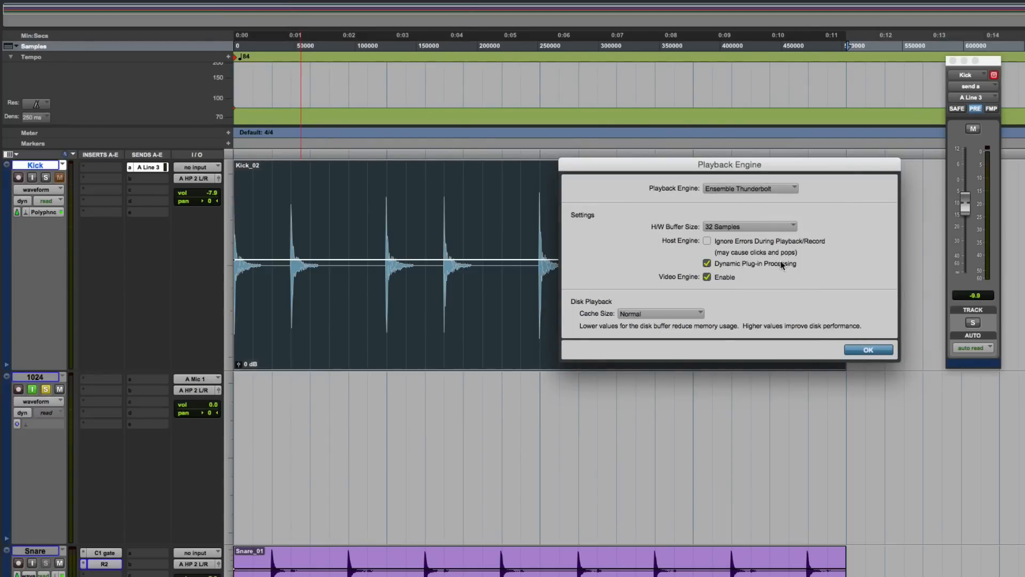
{"action": "left_click", "coordinate": [868, 350]}
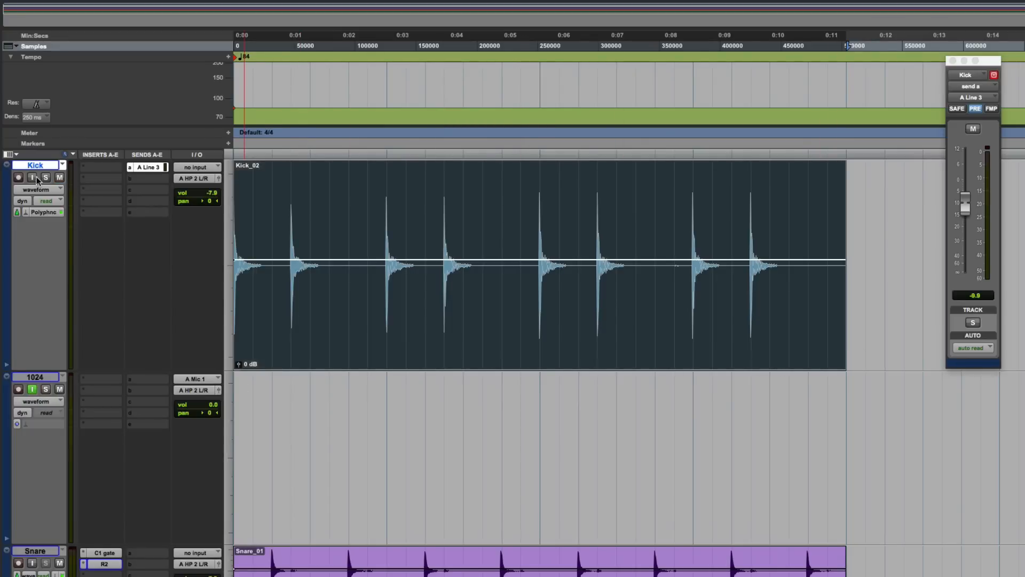
Step: Mute the Kick track and return to Playback Engine, still at 32 samples
{"action": "left_click", "coordinate": [32, 177]}
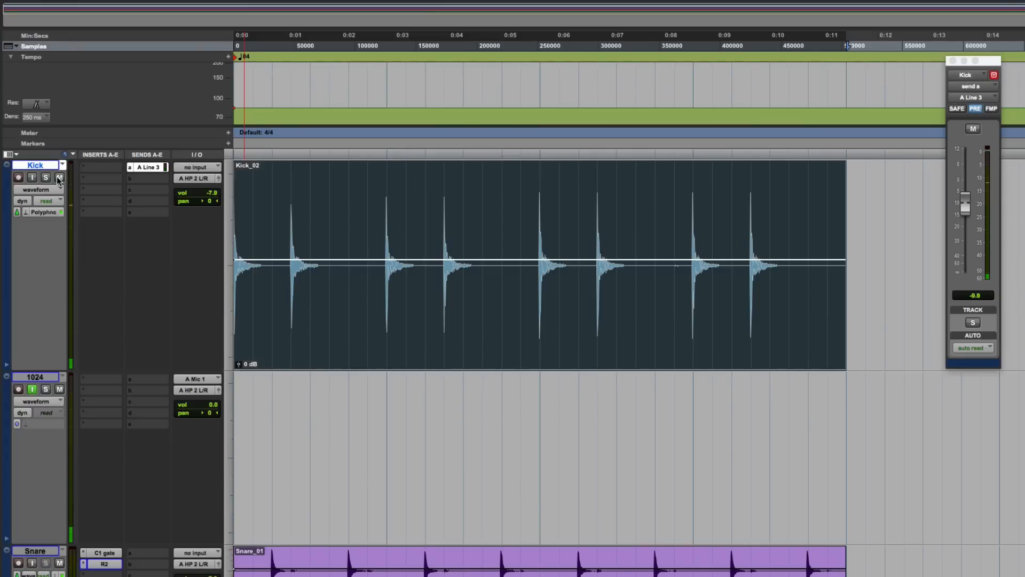
{"action": "left_click", "coordinate": [58, 177]}
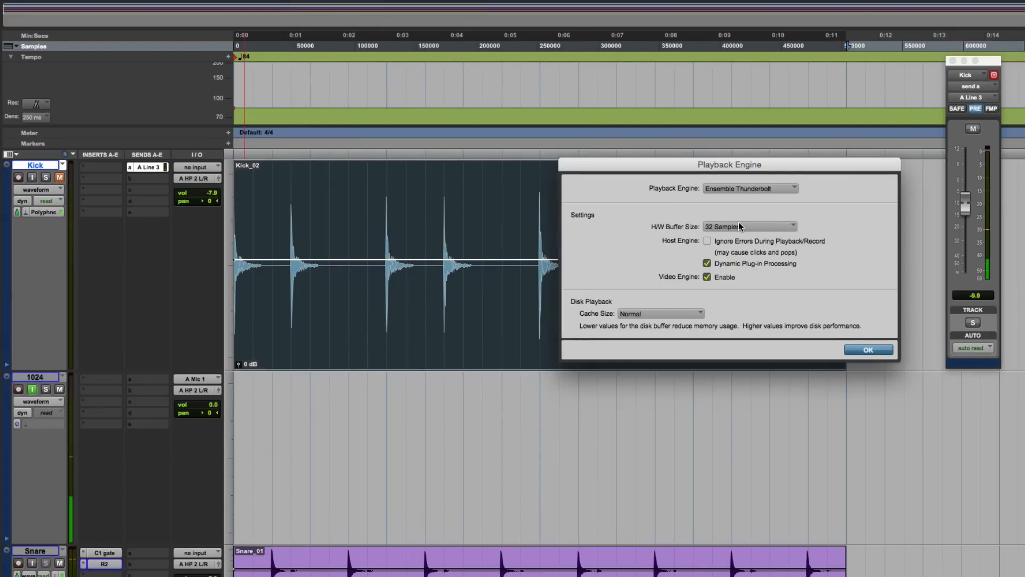
Step: Raise the hardware buffer size to 128 samples and apply the settings
{"action": "left_click", "coordinate": [749, 227]}
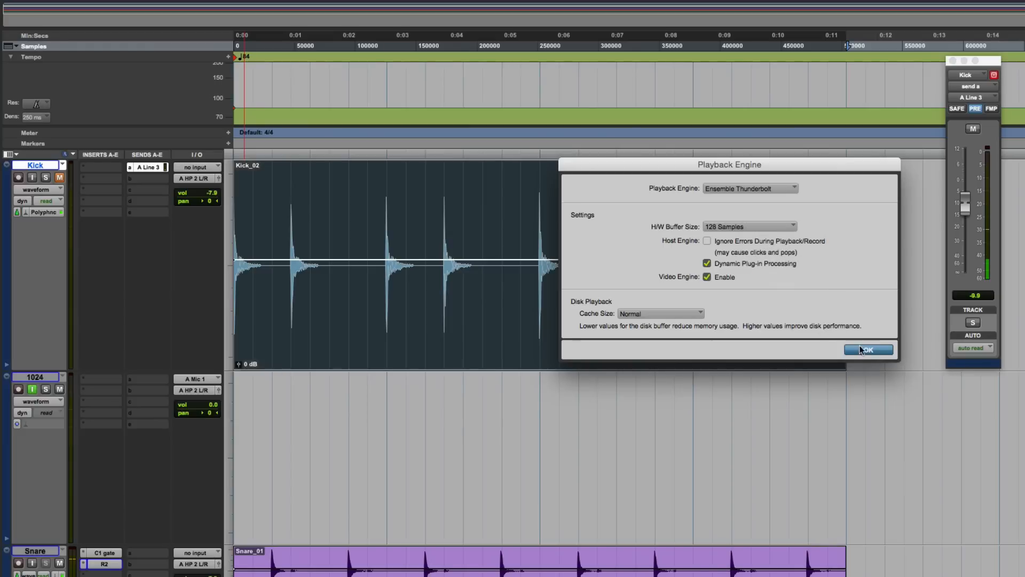
{"action": "left_click", "coordinate": [867, 349]}
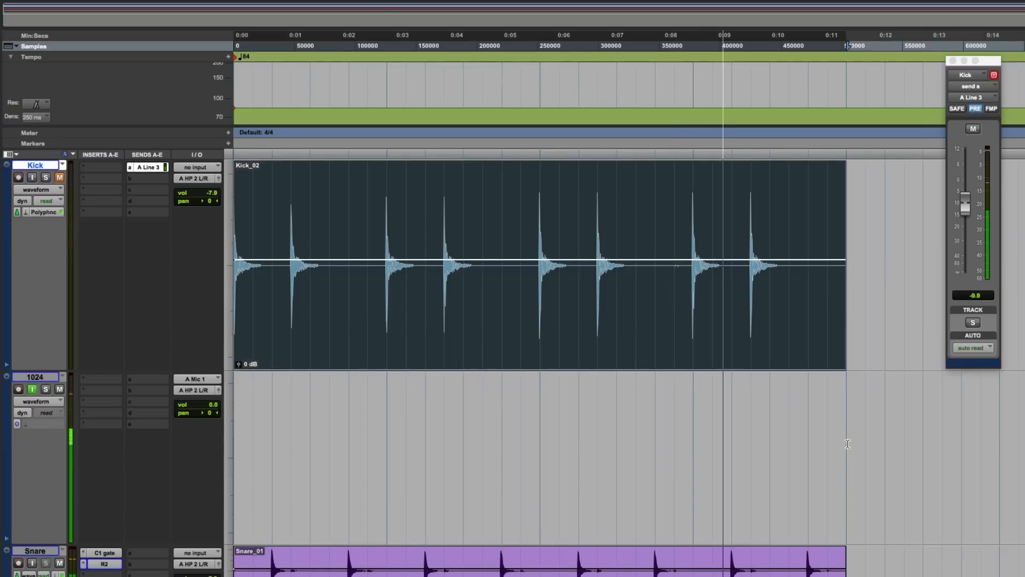
{"action": "left_click", "coordinate": [366, 3]}
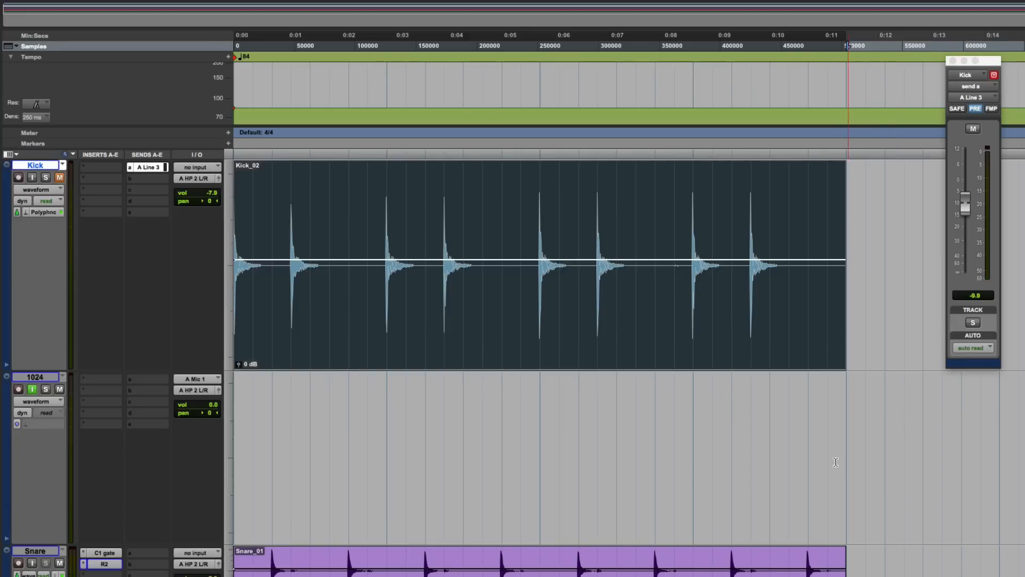
{"action": "mouse_move", "coordinate": [846, 507]}
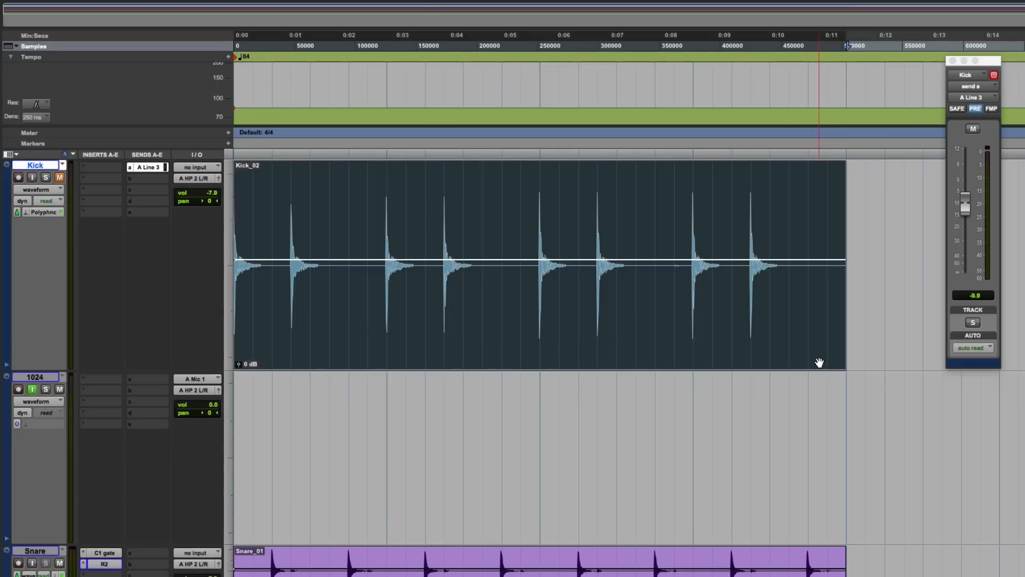
{"action": "left_click", "coordinate": [513, 35]}
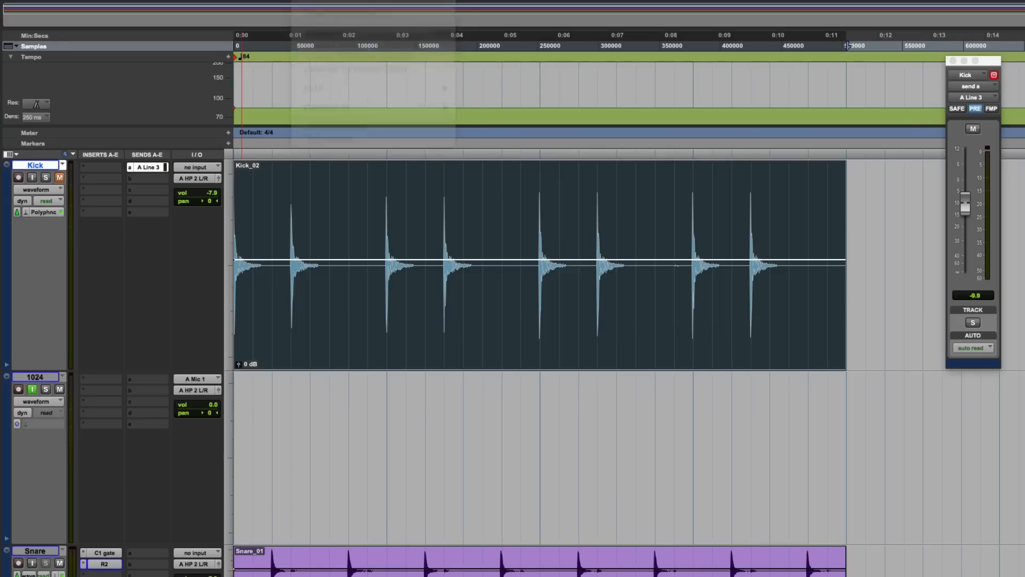
{"action": "left_click", "coordinate": [719, 227]}
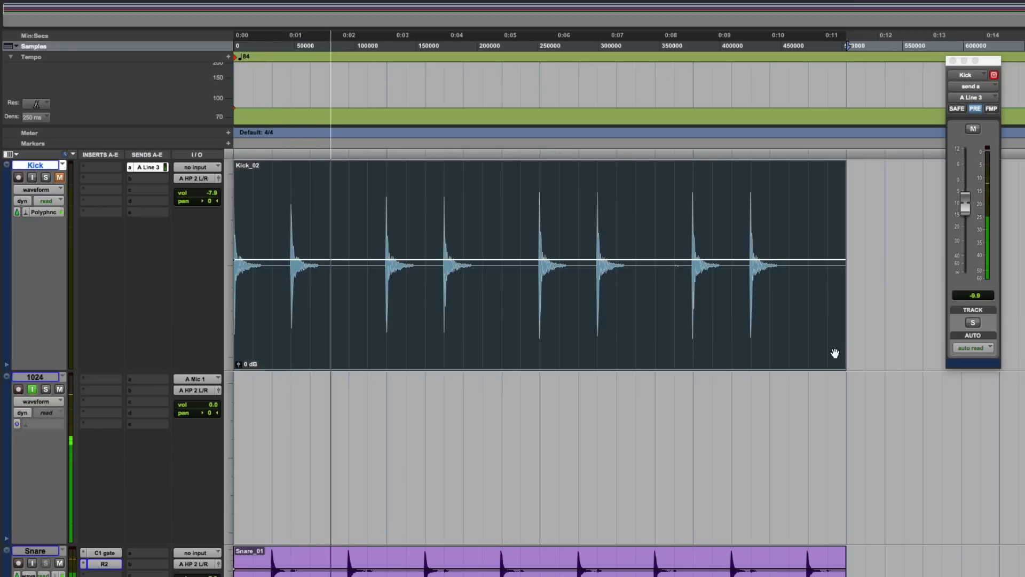
{"action": "left_click", "coordinate": [58, 178]}
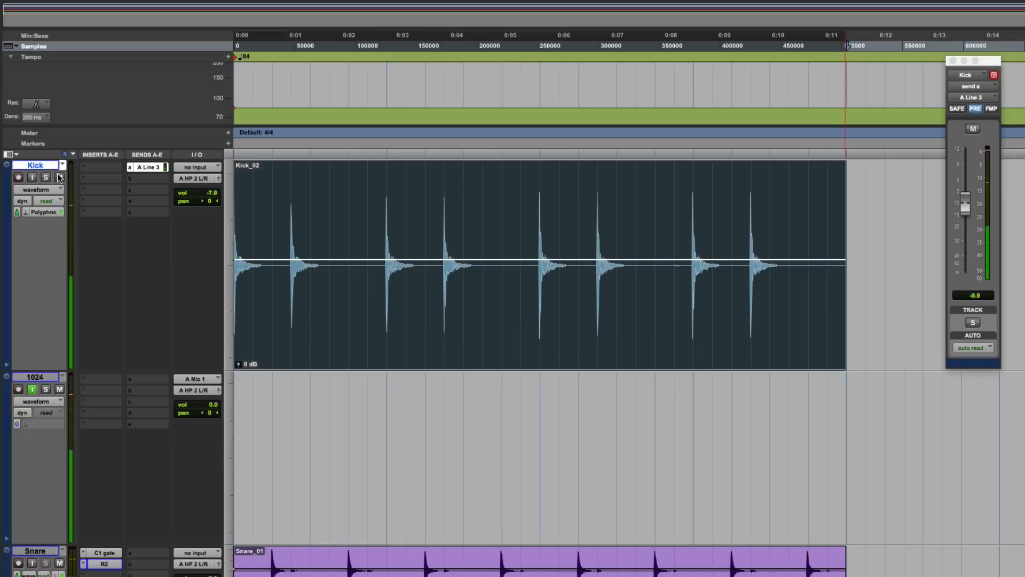
Step: Record take 1024_07 on the armed 1024 track, then disarm it
{"action": "left_click", "coordinate": [59, 178]}
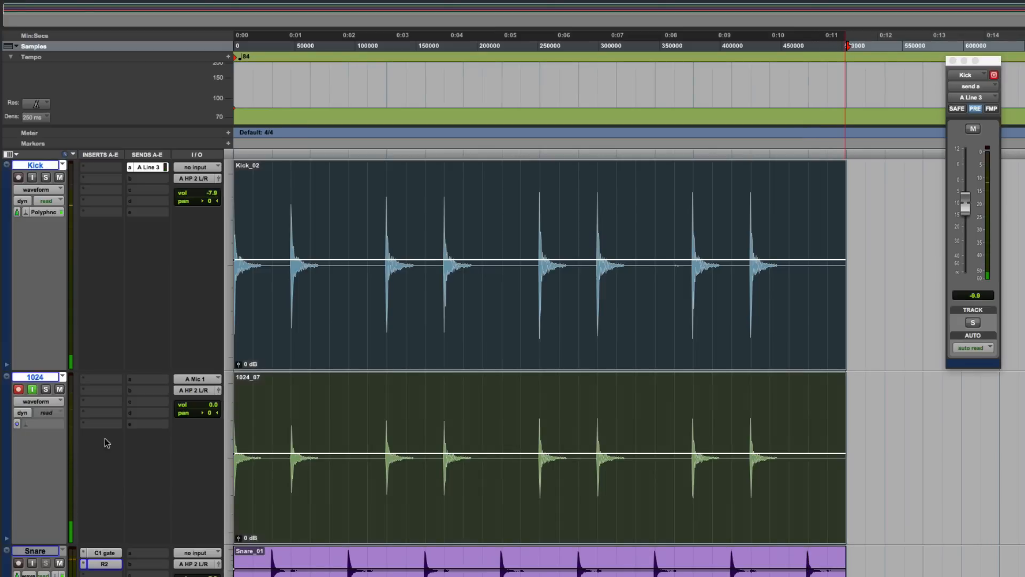
{"action": "left_click", "coordinate": [17, 389]}
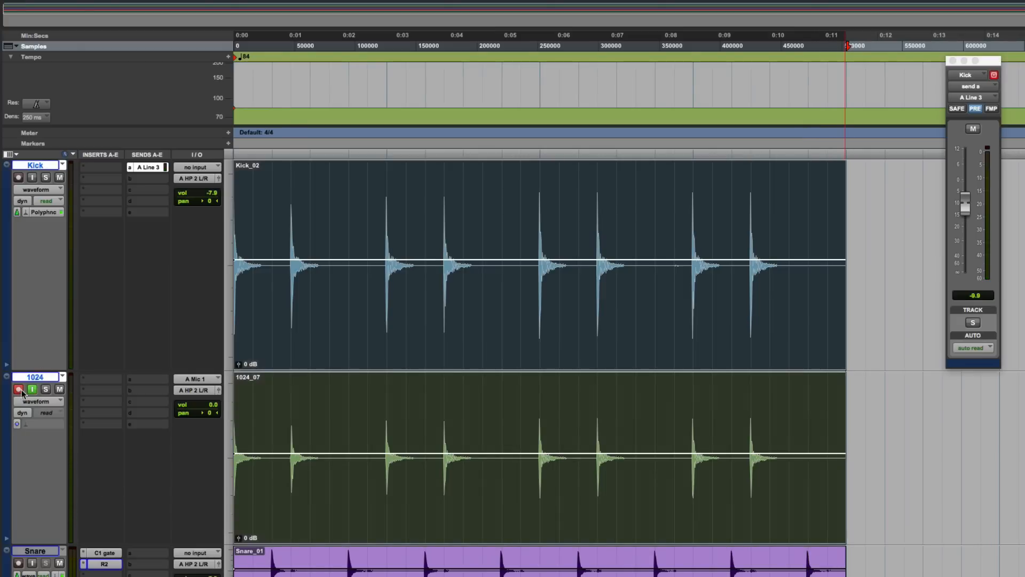
{"action": "left_click", "coordinate": [18, 389]}
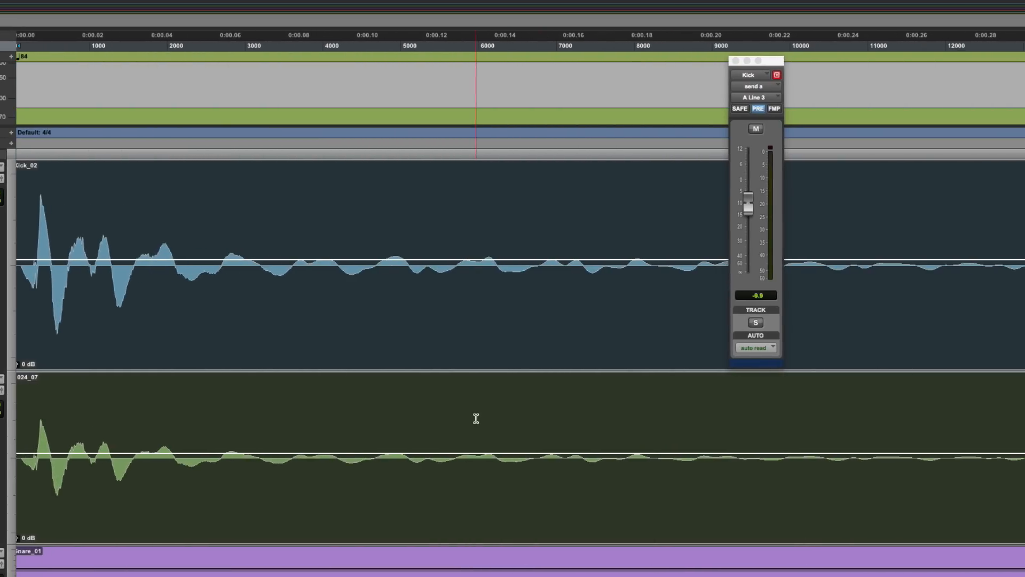
Step: Scroll to the Kick_02 and 1024_07 transients and close the Kick output window
{"action": "scroll", "scroll_direction": "right", "scroll_amount": 3}
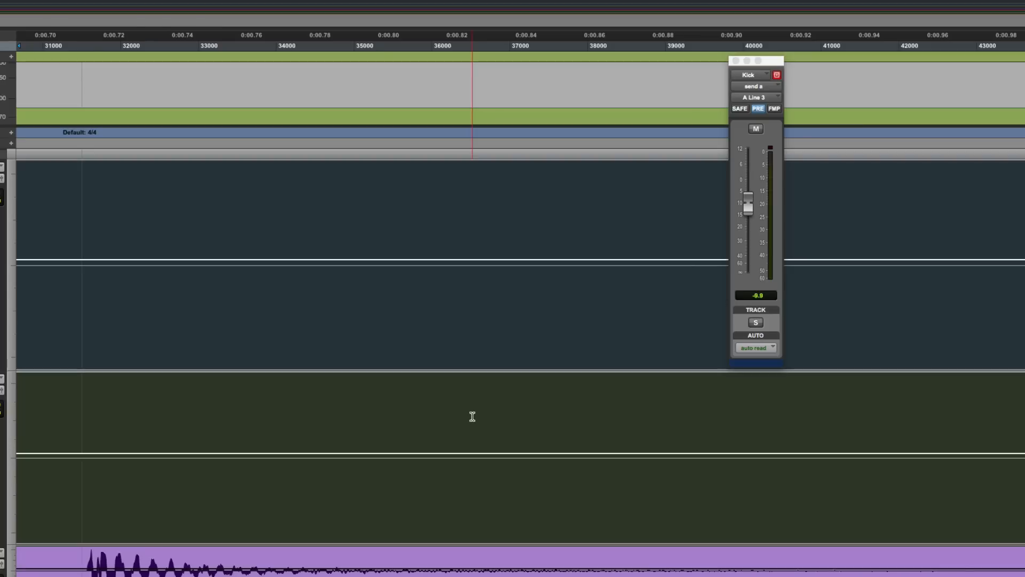
{"action": "scroll", "scroll_direction": "right", "scroll_amount": 3}
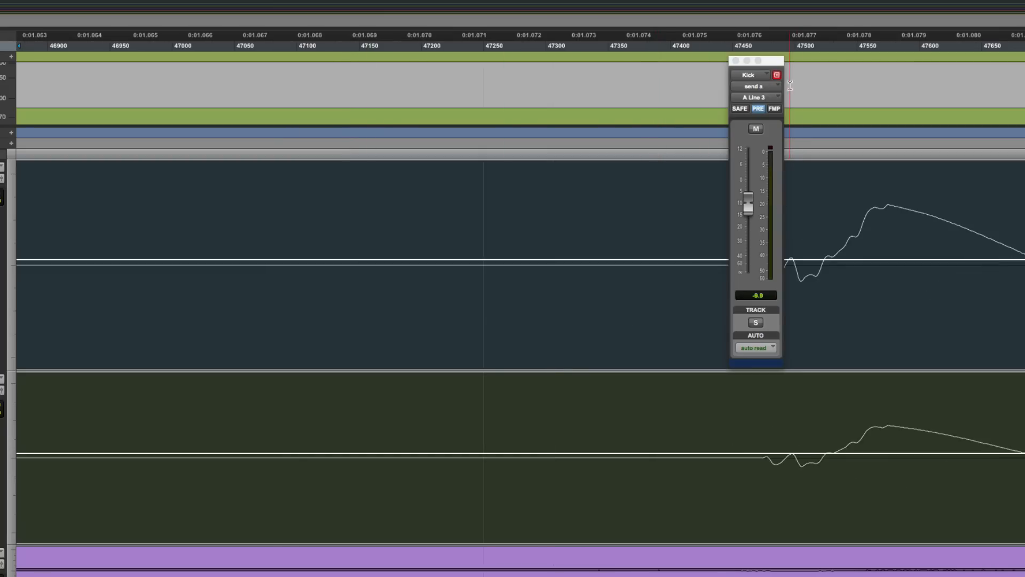
{"action": "left_click", "coordinate": [732, 60]}
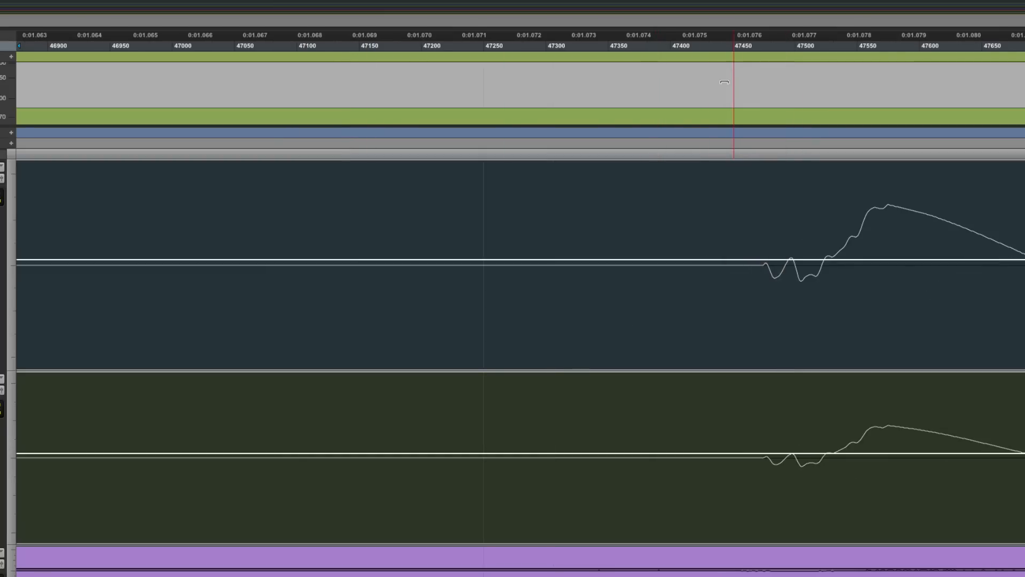